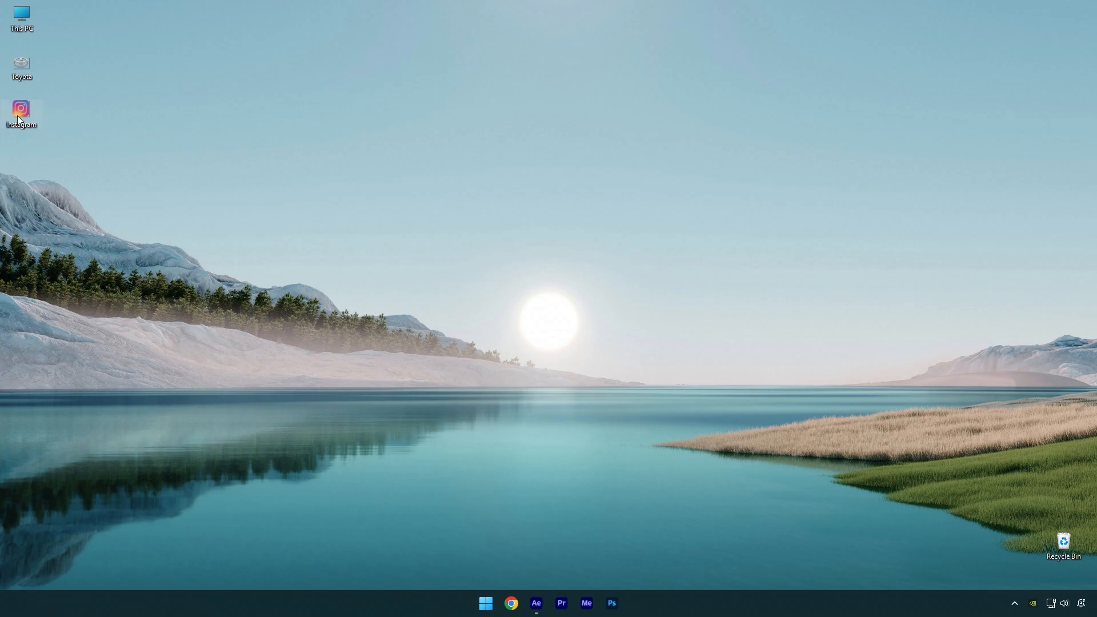
- Pre-compose the Instagram.png layer into a nested composition named Logo, moving all attributes
{"action": "left_click_drag", "start_coordinate": [21, 112], "coordinate": [342, 379]}
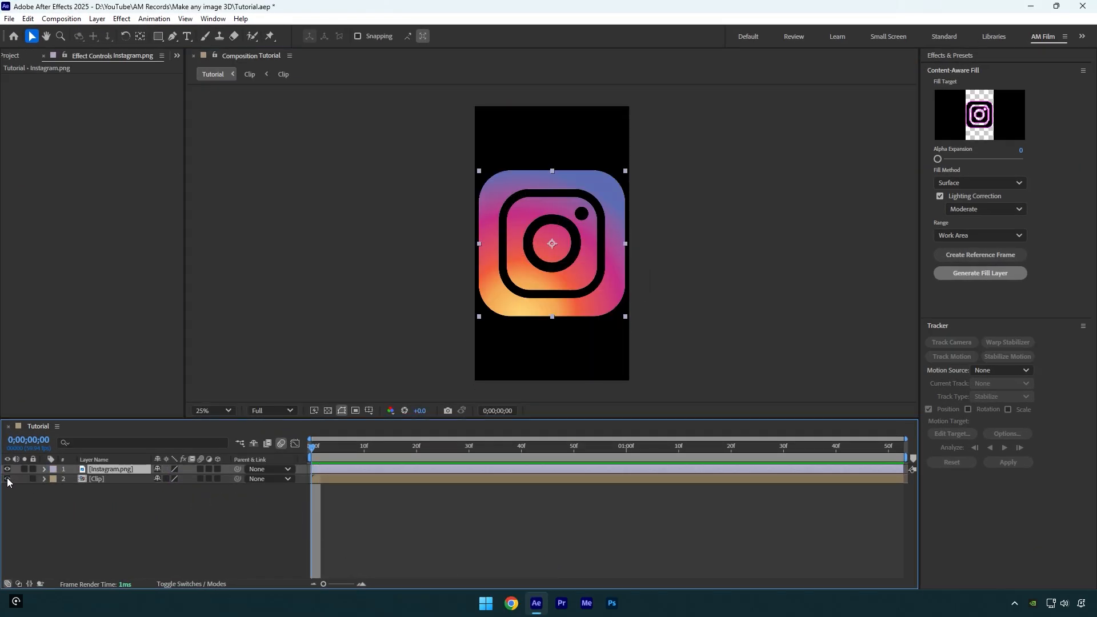
{"action": "right_click", "coordinate": [108, 469]}
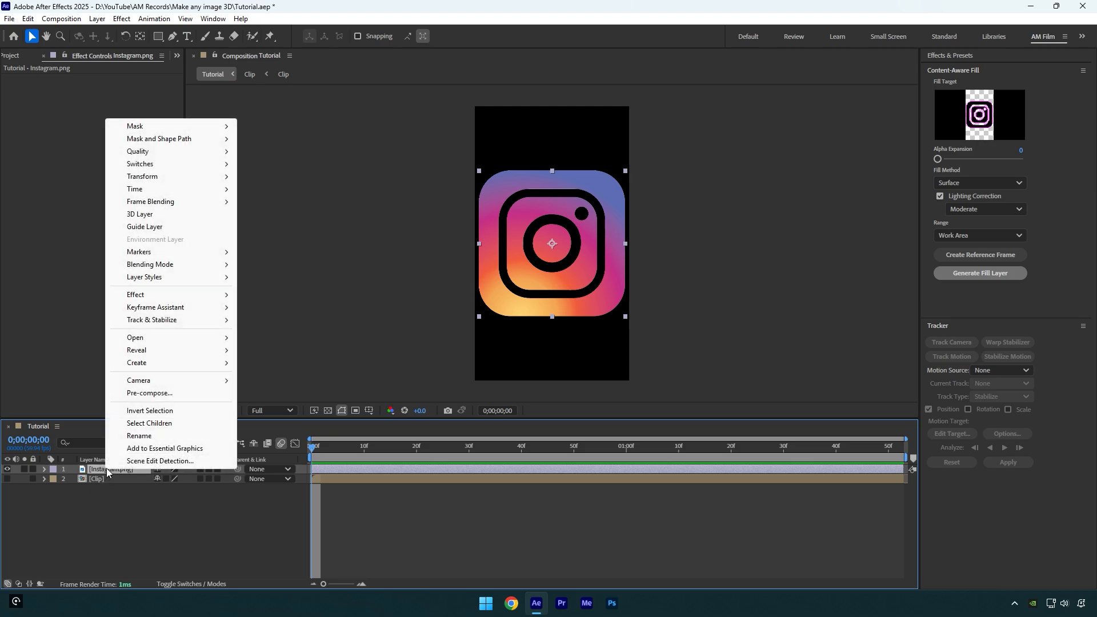
{"action": "left_click", "coordinate": [149, 394]}
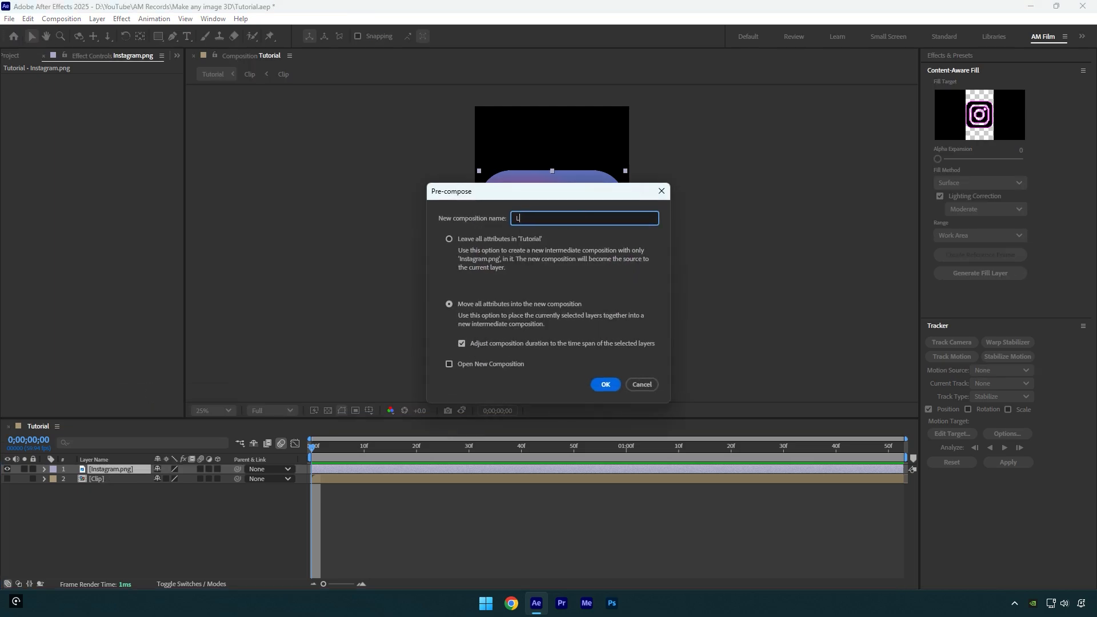
{"action": "type", "text": "Logo"}
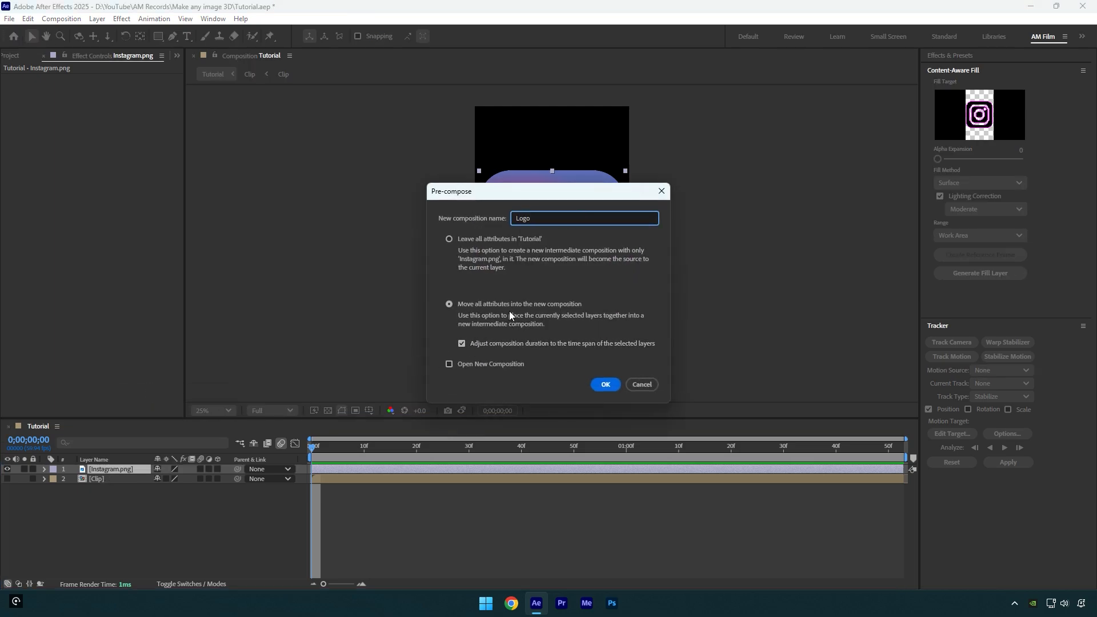
{"action": "left_click", "coordinate": [584, 217]}
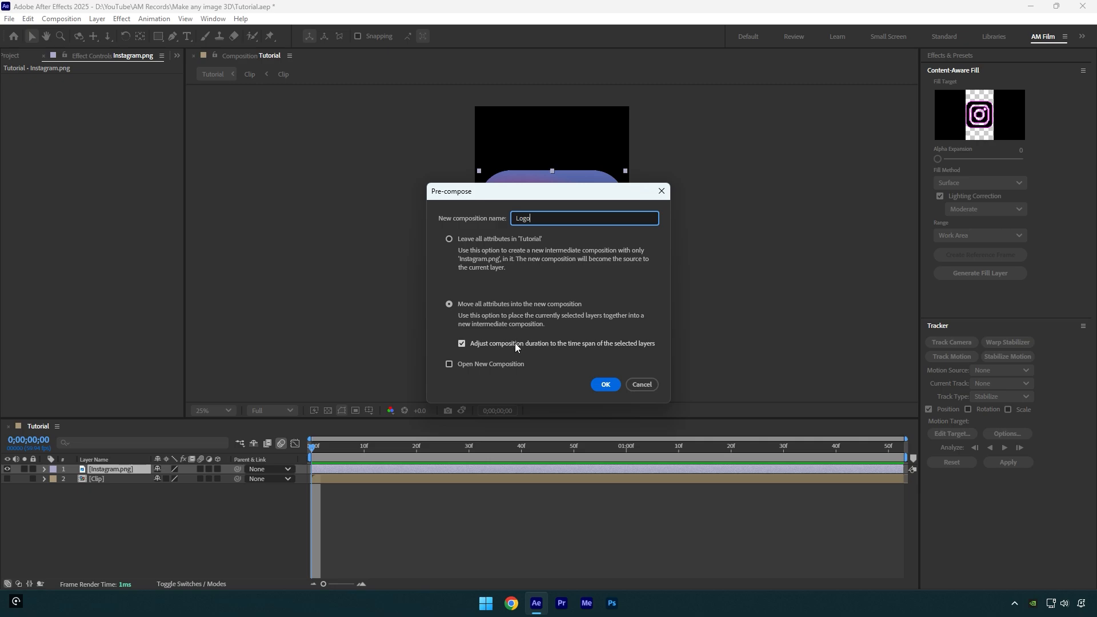
{"action": "left_click", "coordinate": [605, 384]}
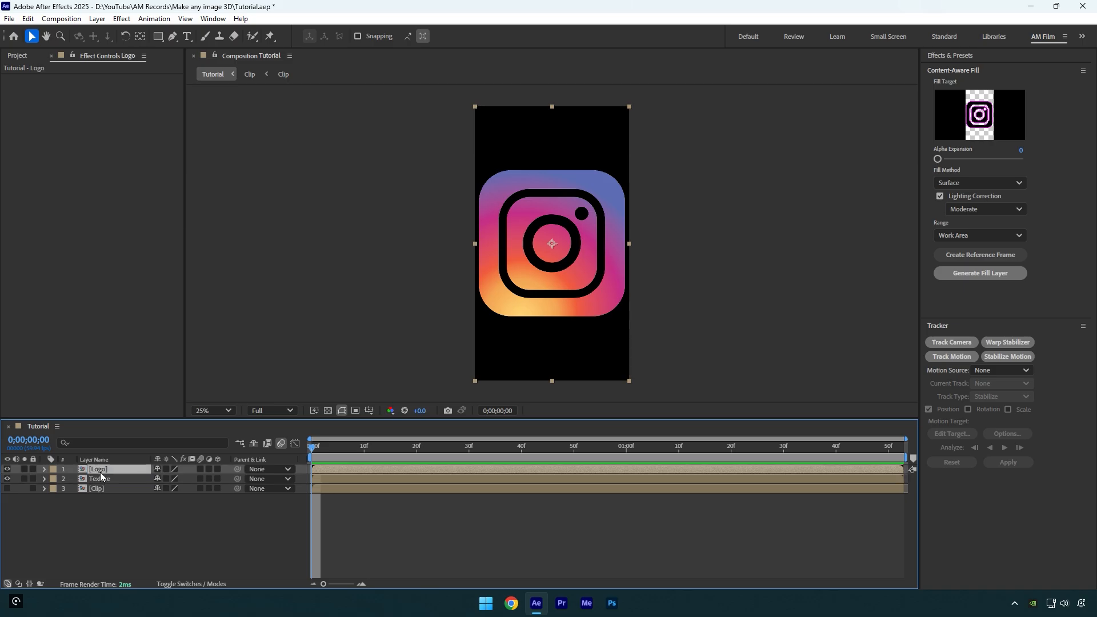
- Run Layer > Auto-trace on the Logo layer to create masks outlining its shapes
{"action": "left_click", "coordinate": [96, 19]}
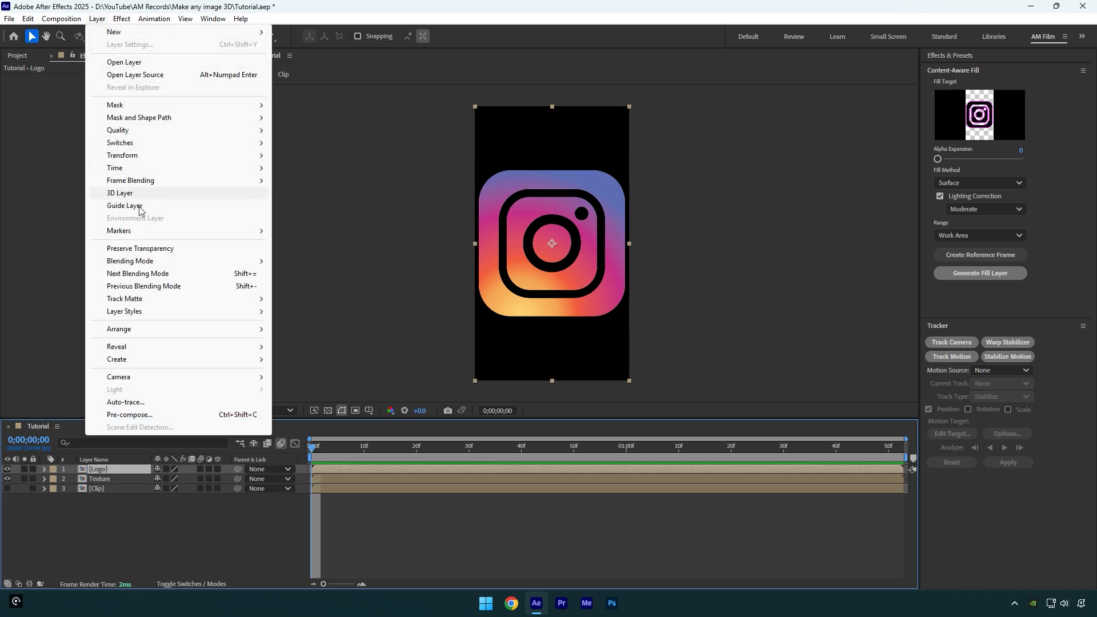
{"action": "left_click", "coordinate": [126, 403]}
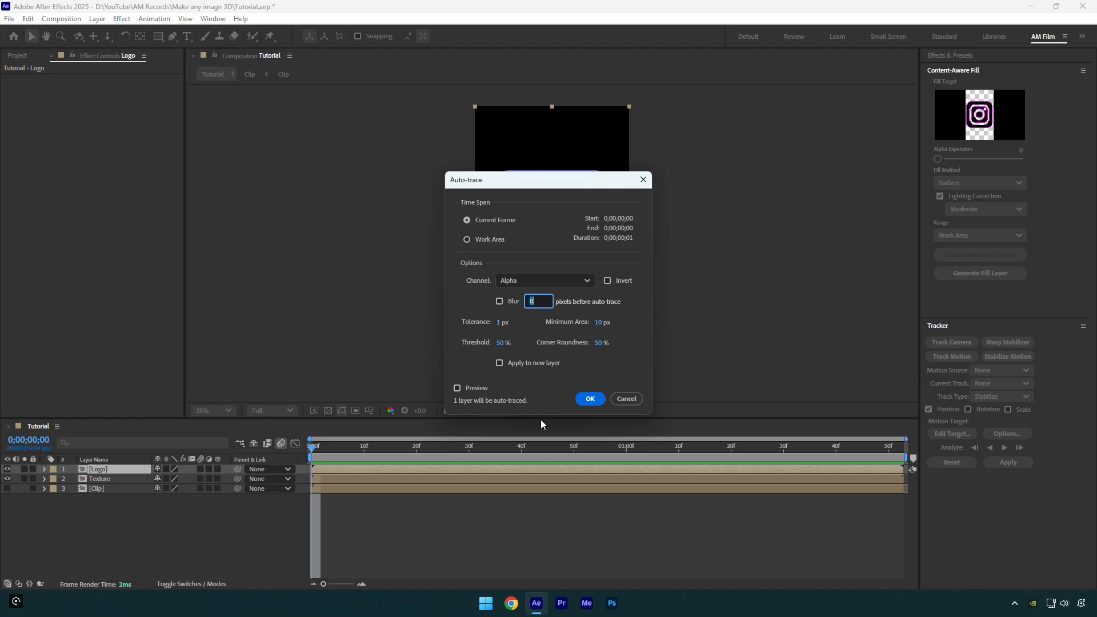
{"action": "left_click", "coordinate": [590, 398]}
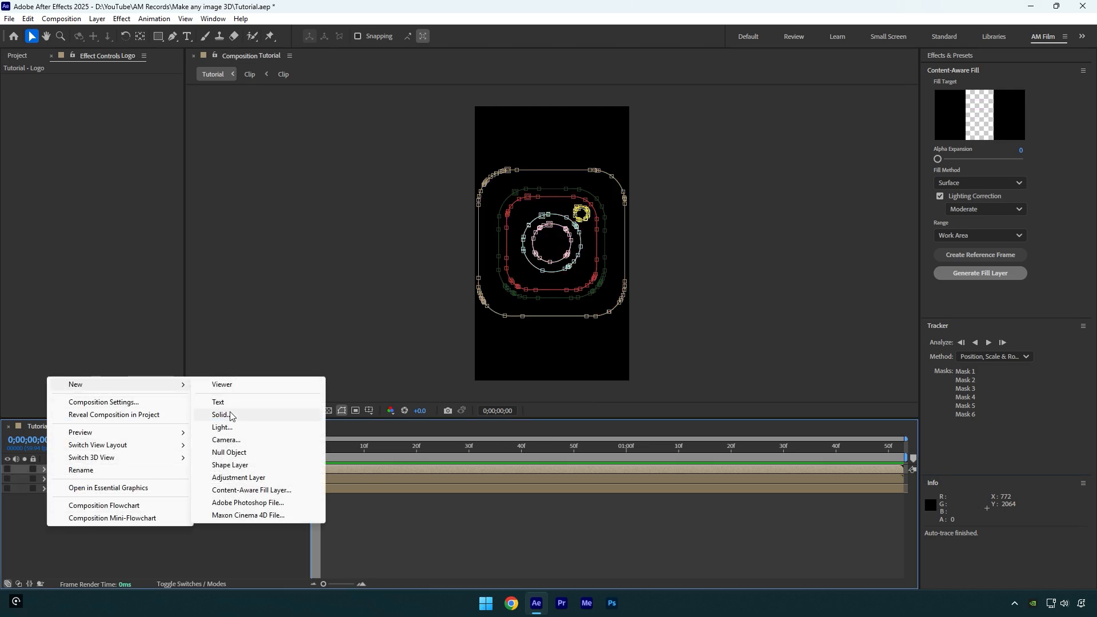
- Create an Element solid with Path Layer 1 set to Logo and Texture Map Layer 1 set to Texture
{"action": "left_click", "coordinate": [221, 414]}
{"action": "type", "text": "e"}
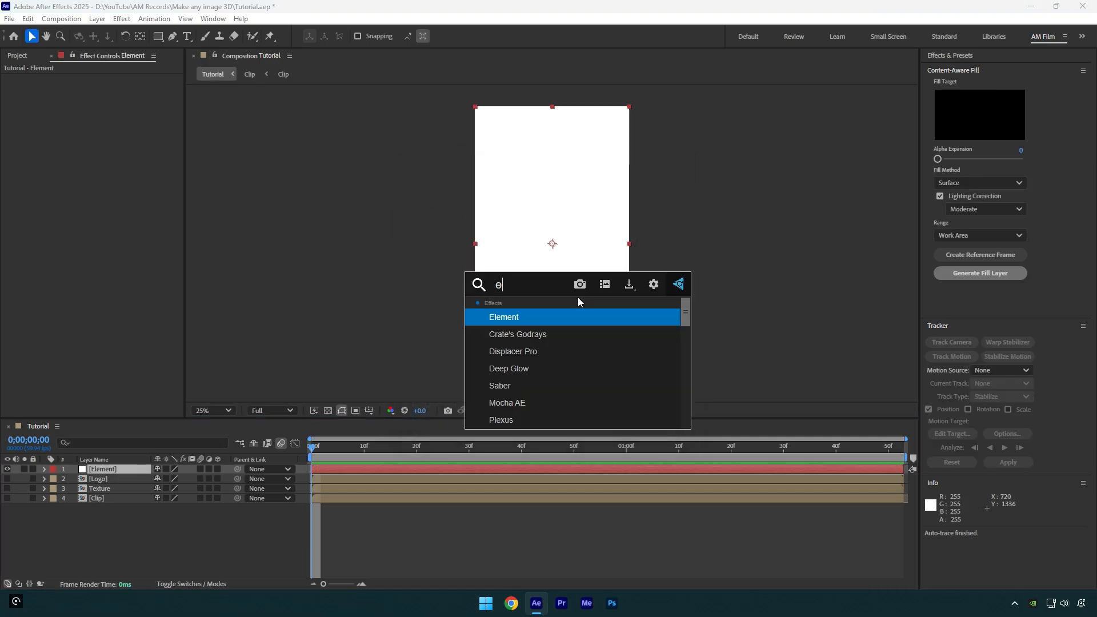
{"action": "double_click", "coordinate": [503, 316]}
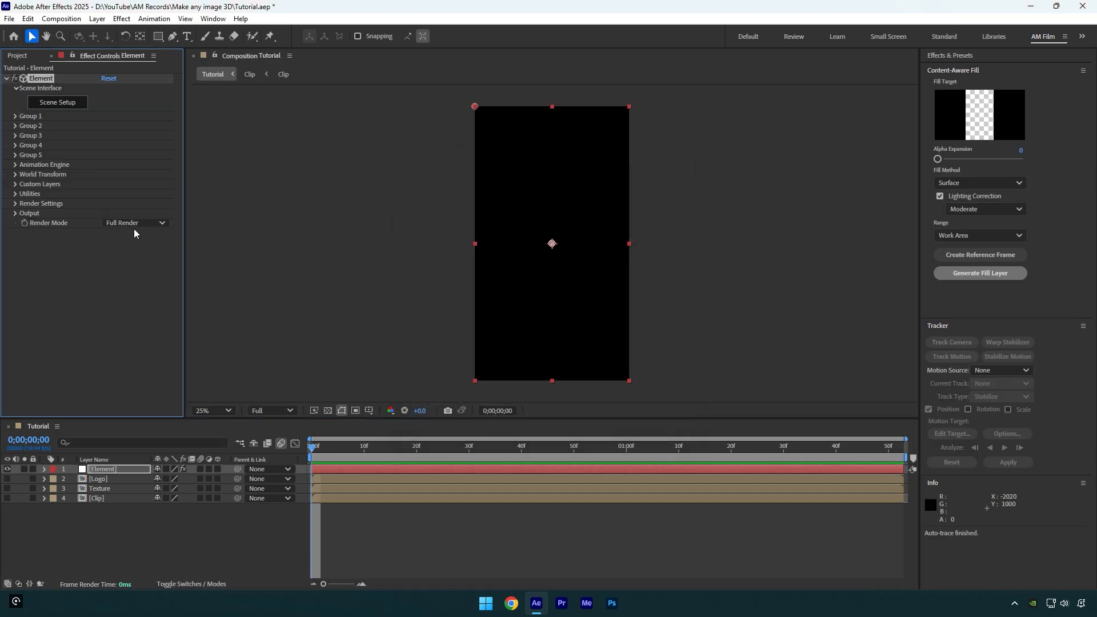
{"action": "left_click", "coordinate": [15, 184]}
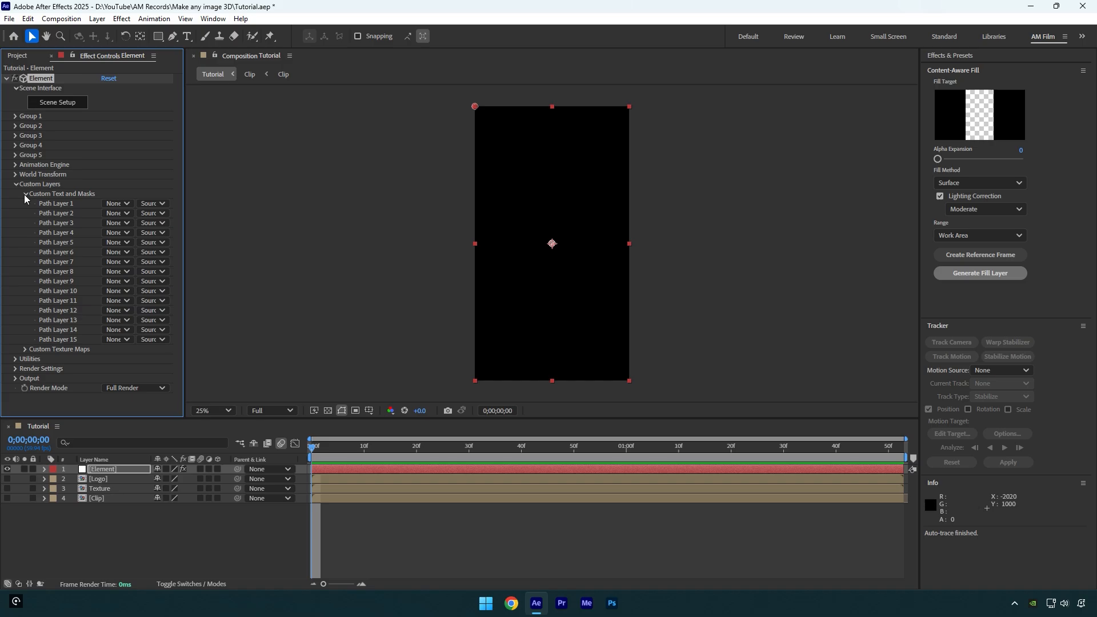
{"action": "left_click", "coordinate": [117, 203]}
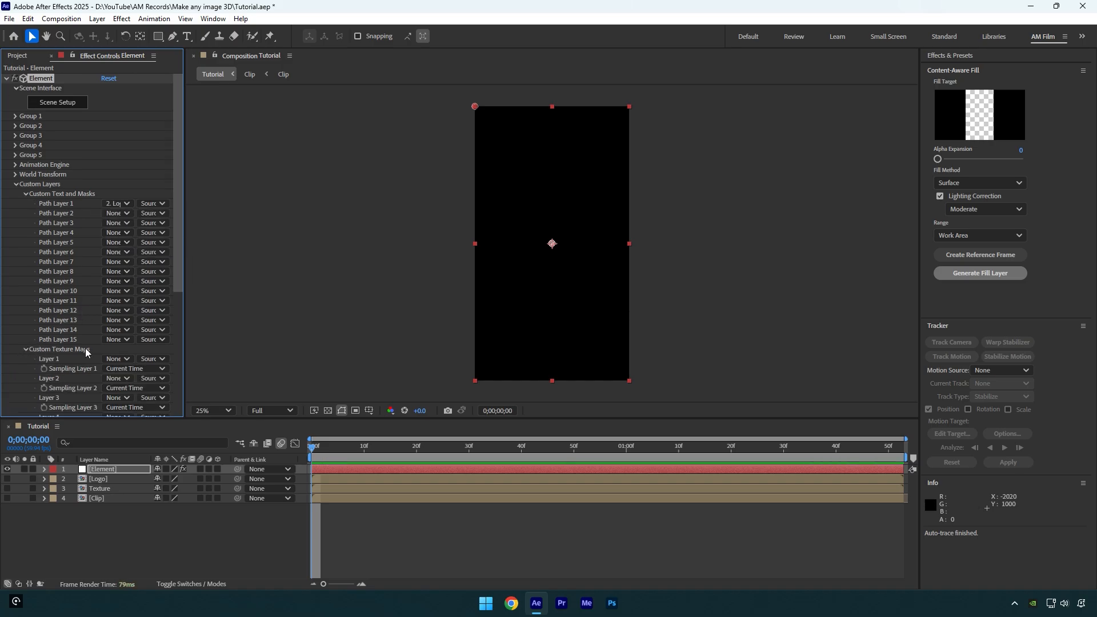
{"action": "left_click", "coordinate": [116, 359]}
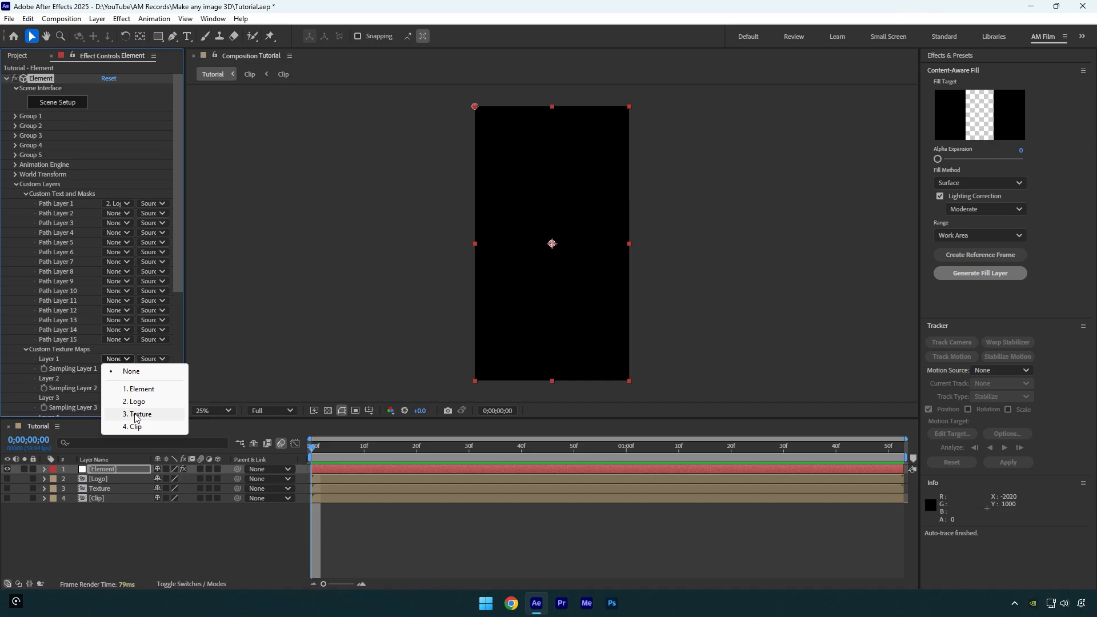
{"action": "left_click", "coordinate": [140, 414]}
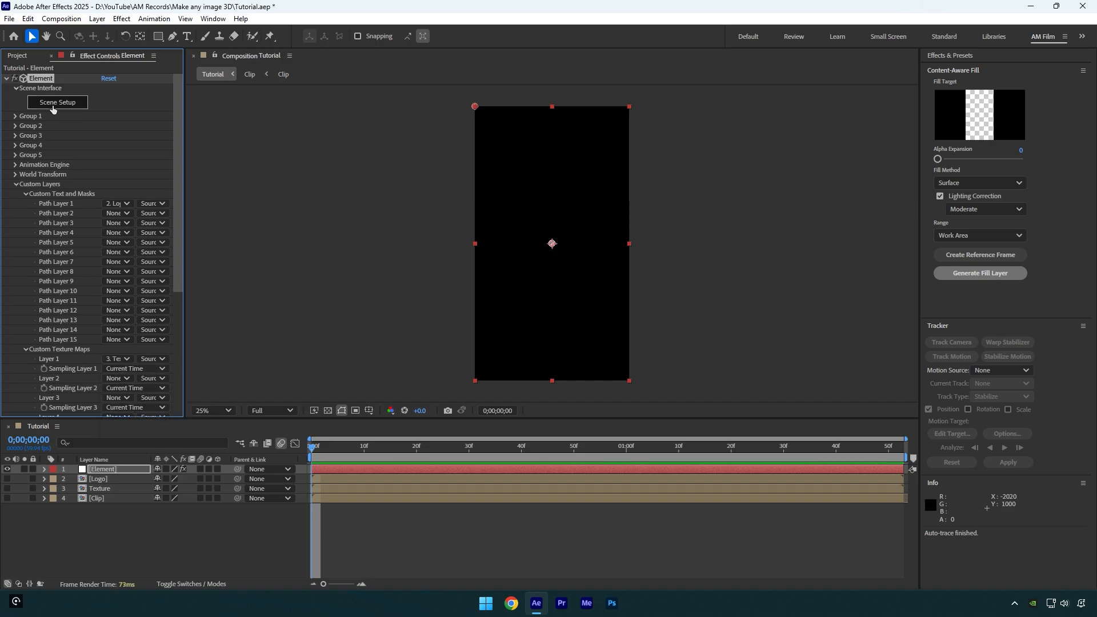
{"action": "left_click", "coordinate": [57, 102]}
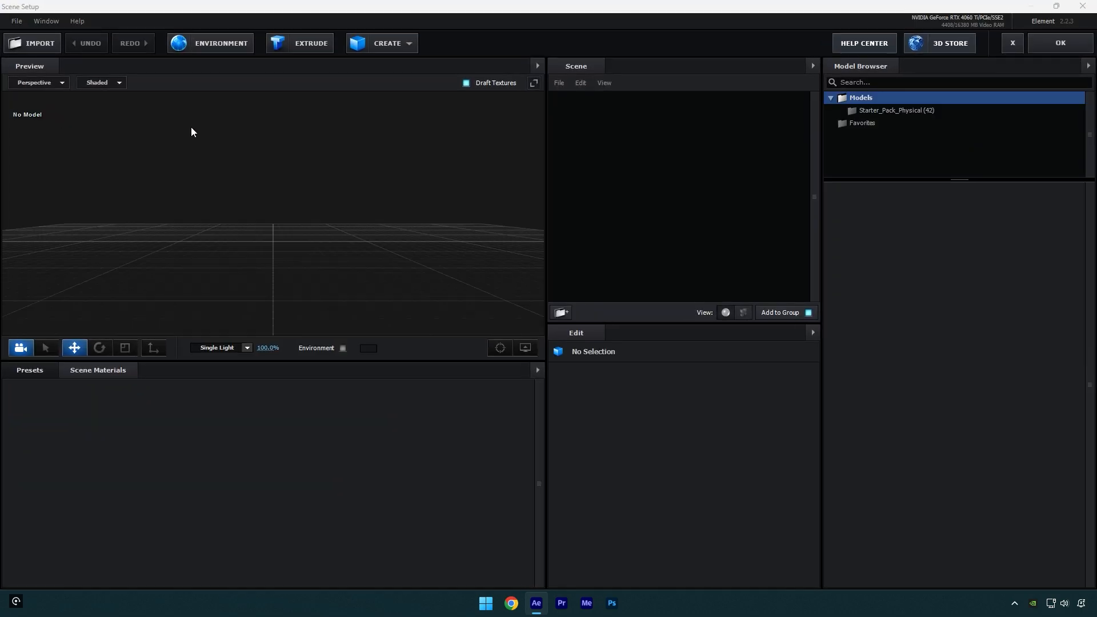
- Extrude the traced logo into a 3D model and enable Use Layer as UV on its Bevel 1 material
{"action": "left_click", "coordinate": [310, 43]}
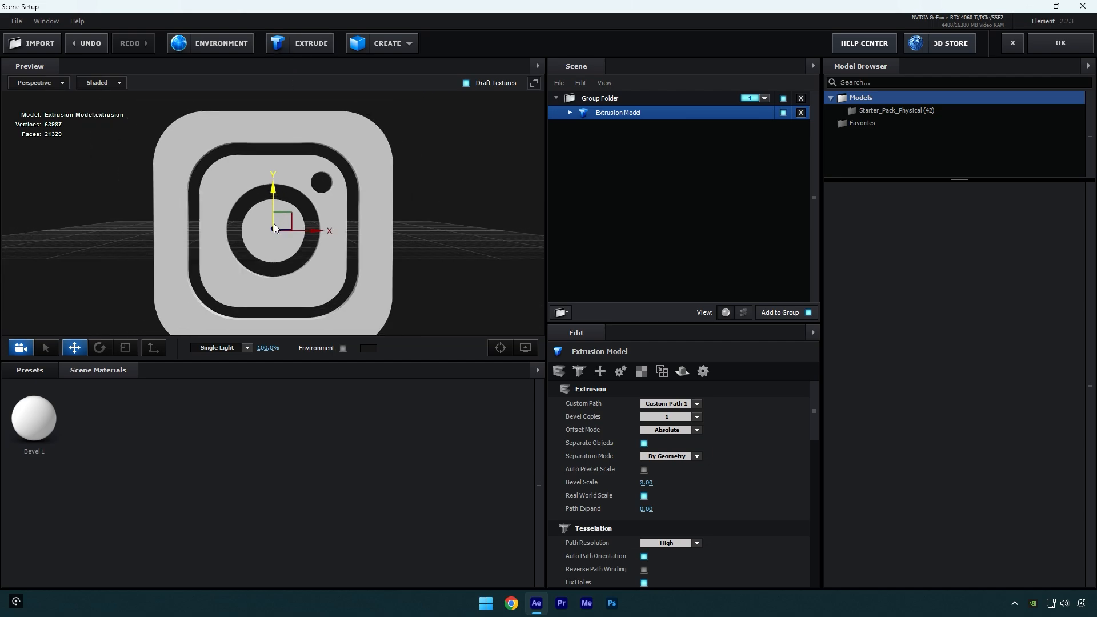
{"action": "left_click_drag", "start_coordinate": [273, 227], "coordinate": [280, 260]}
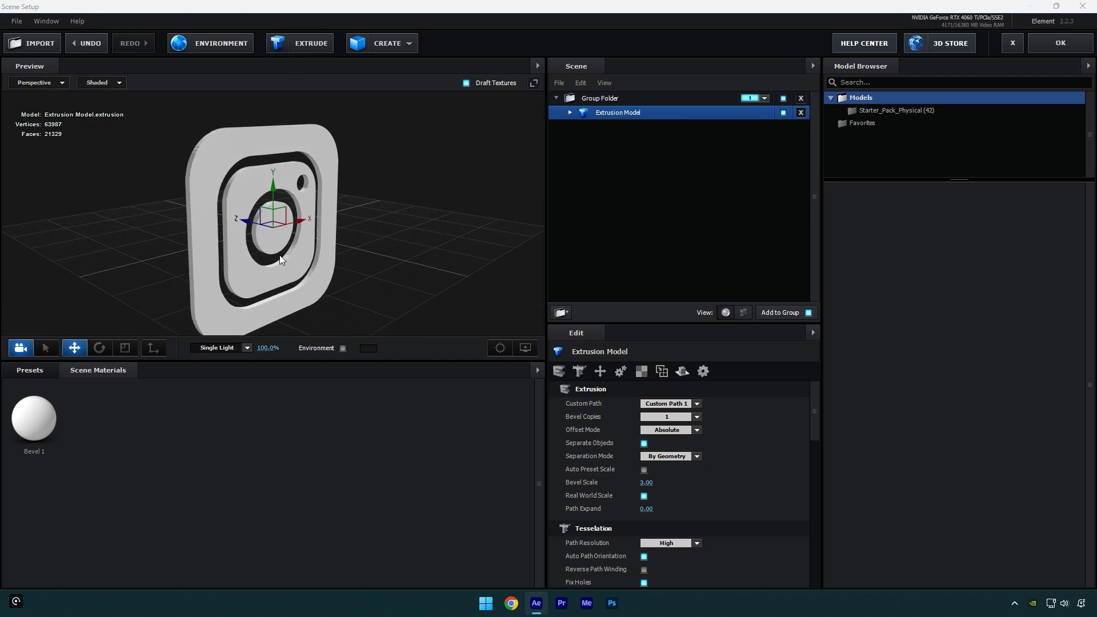
{"action": "left_click", "coordinate": [569, 112]}
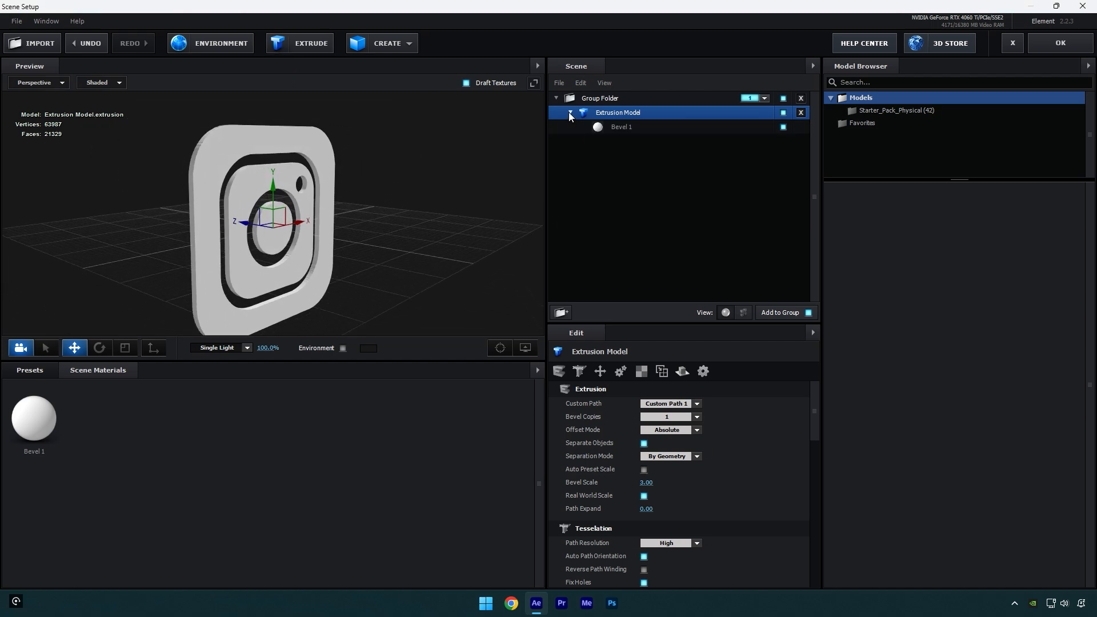
{"action": "left_click", "coordinate": [621, 127]}
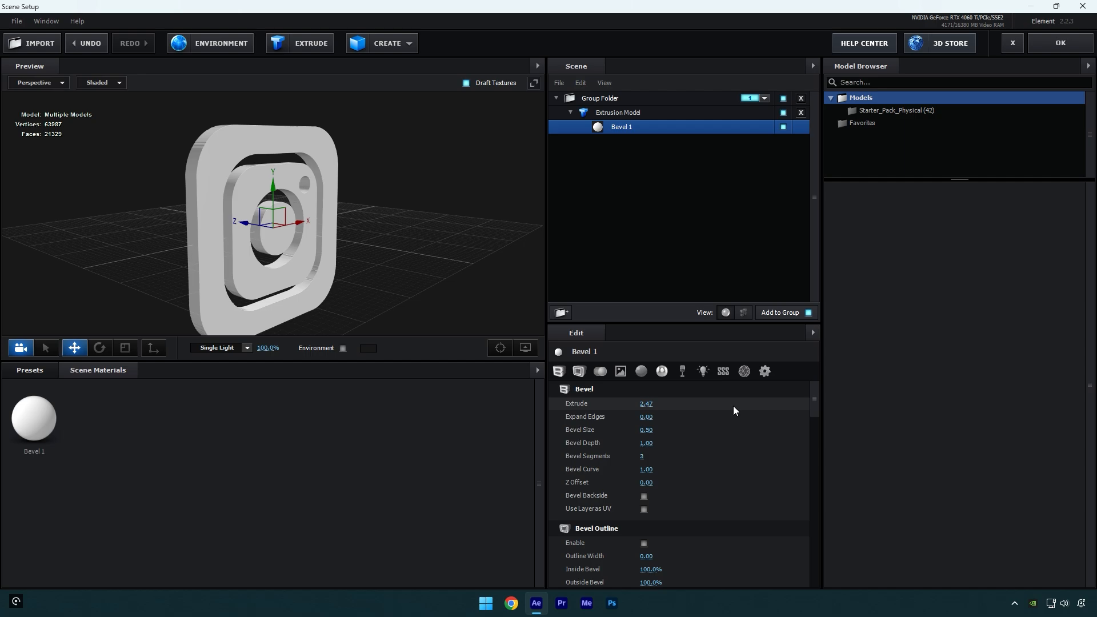
{"action": "scroll", "scroll_direction": "down", "scroll_amount": 3}
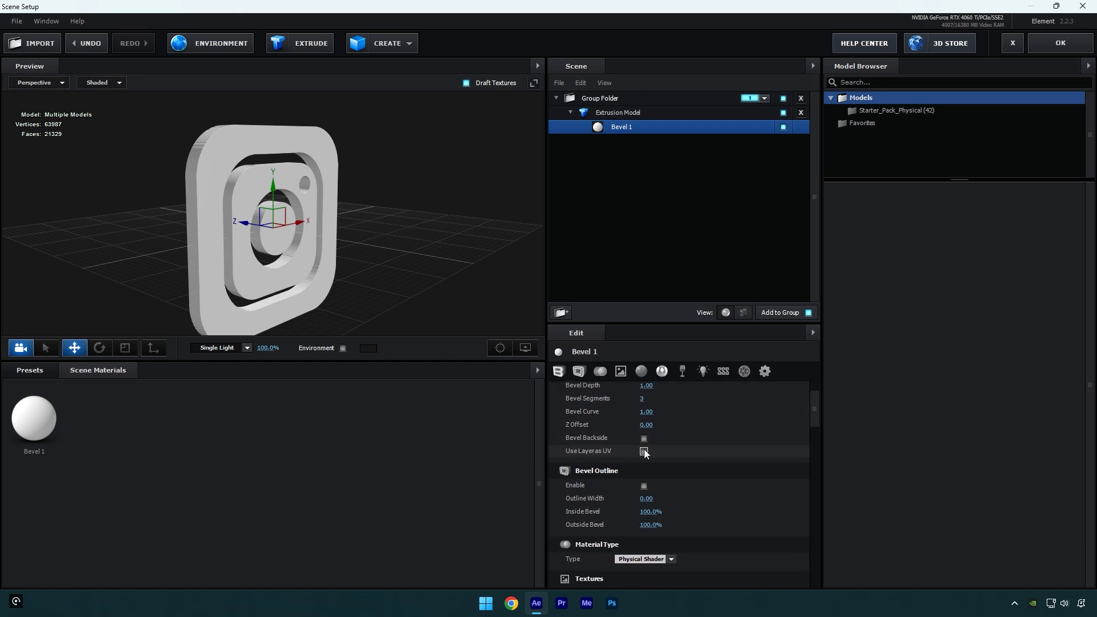
{"action": "left_click", "coordinate": [643, 451]}
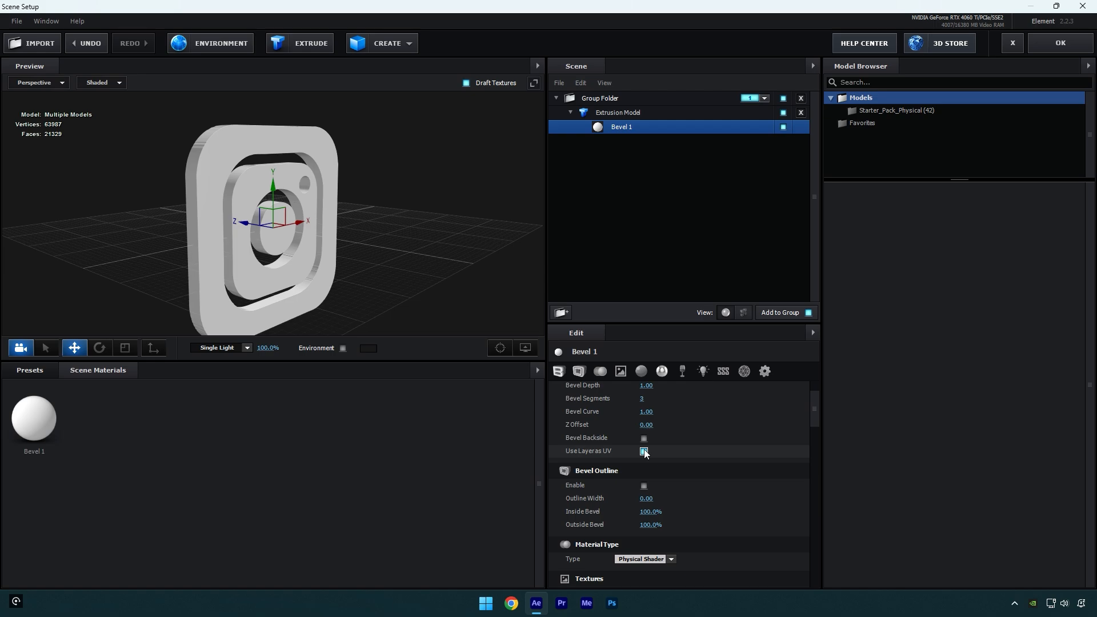
{"action": "left_click", "coordinate": [643, 451]}
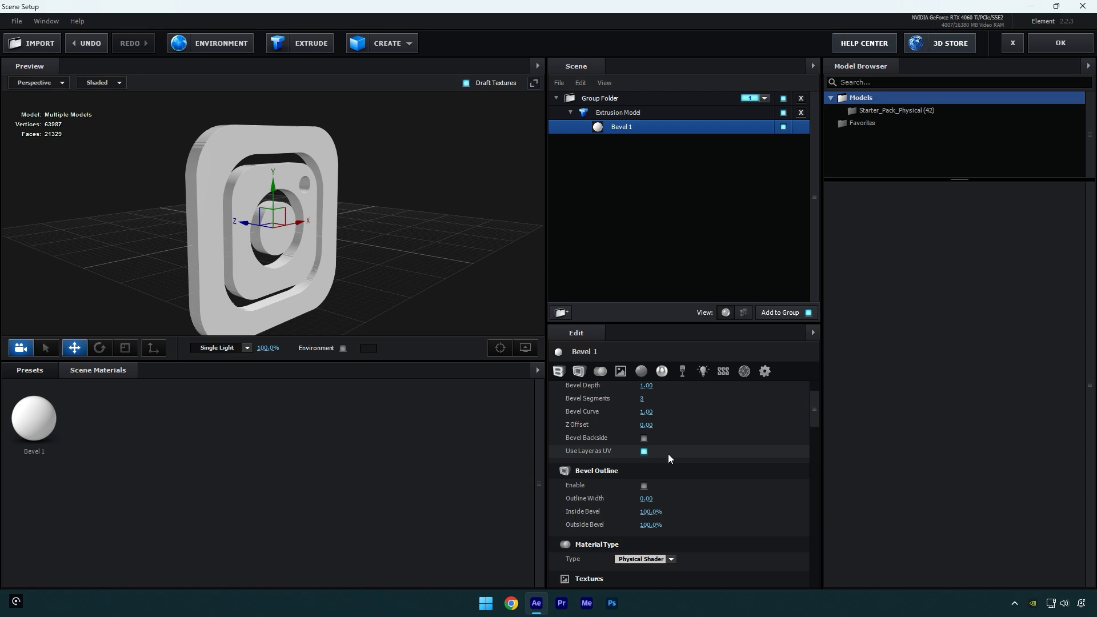
{"action": "scroll", "scroll_direction": "down", "scroll_amount": 3}
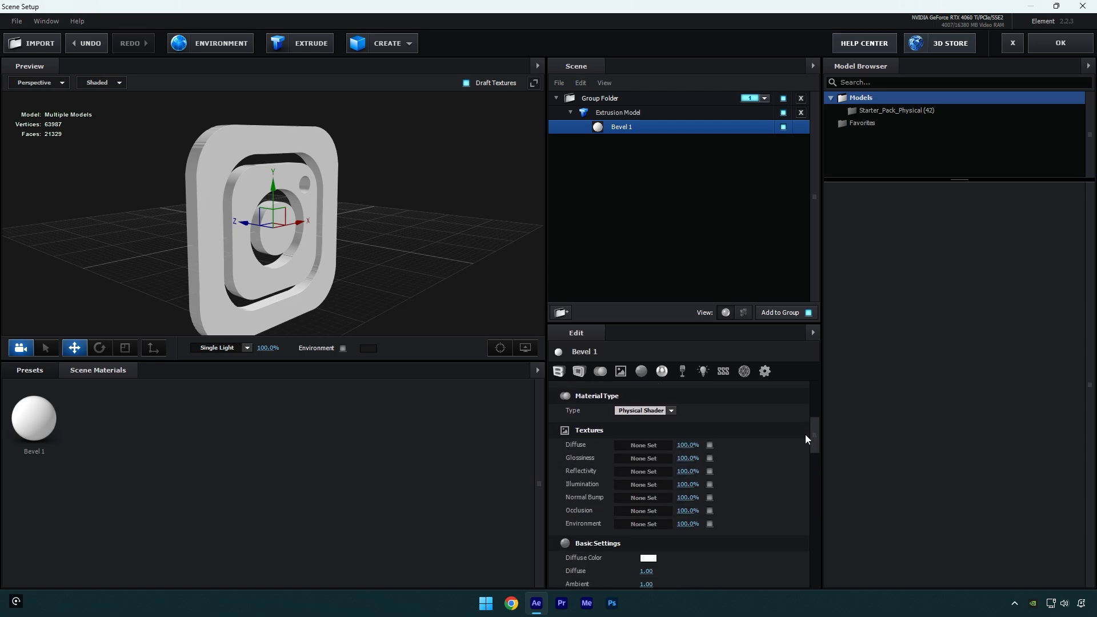
- Load Custom Layer 1 [Logo] as the Bevel 1 diffuse texture and confirm Scene Setup
{"action": "left_click", "coordinate": [644, 444]}
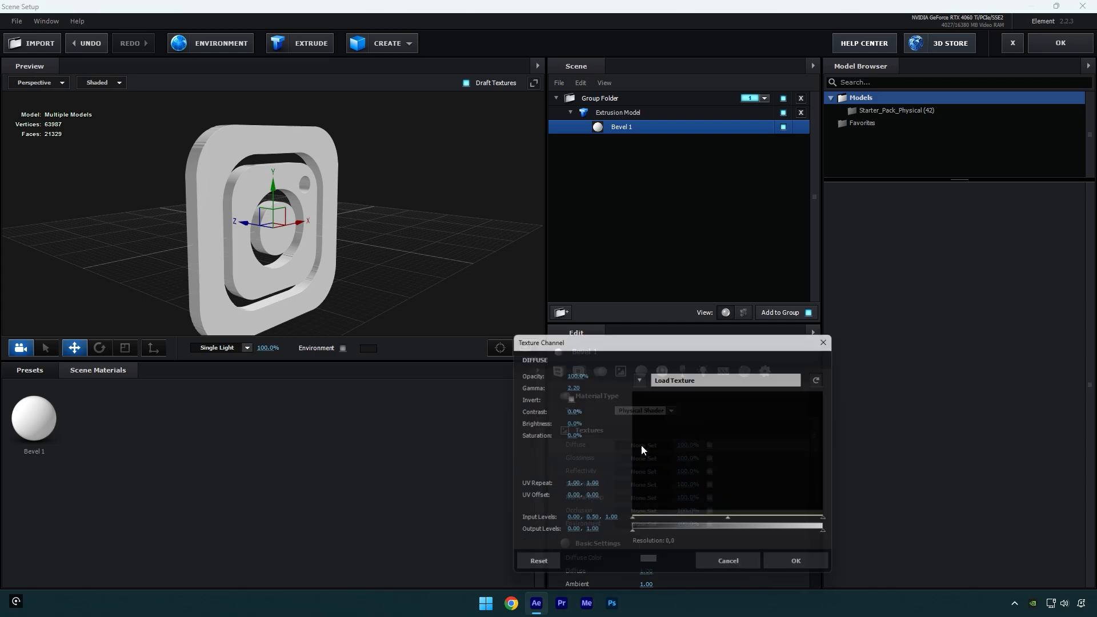
{"action": "left_click", "coordinate": [724, 380]}
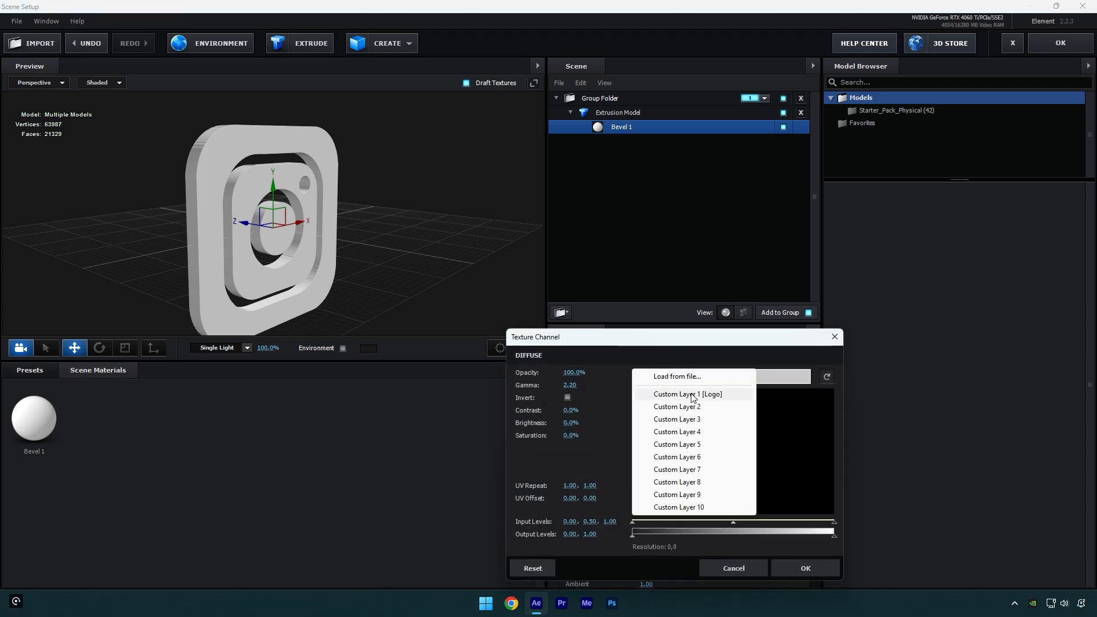
{"action": "left_click", "coordinate": [687, 394]}
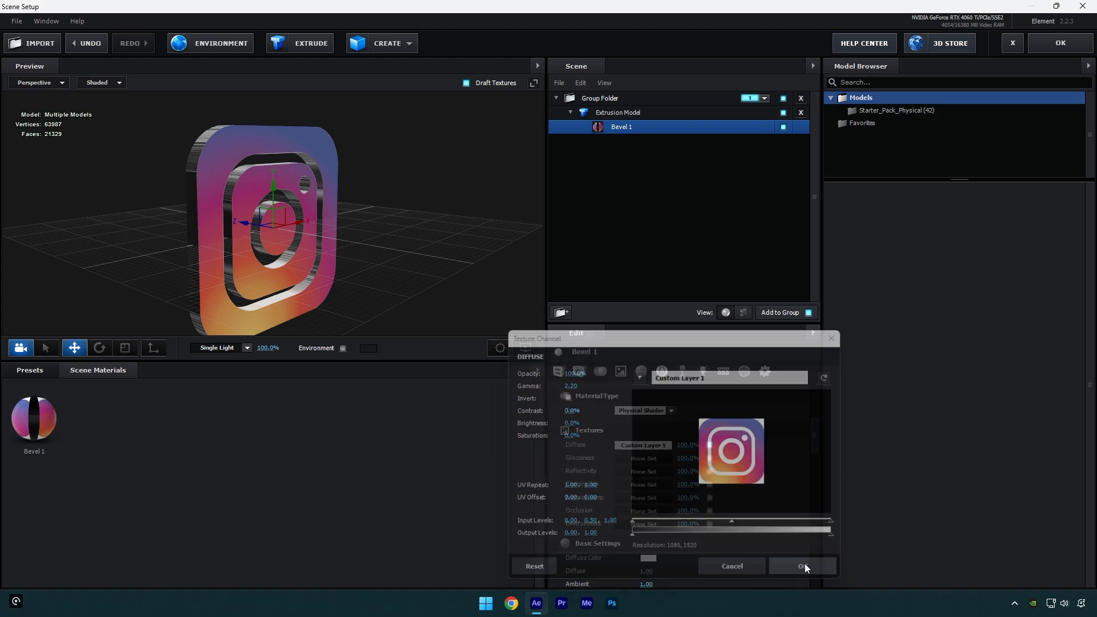
{"action": "left_click", "coordinate": [801, 566]}
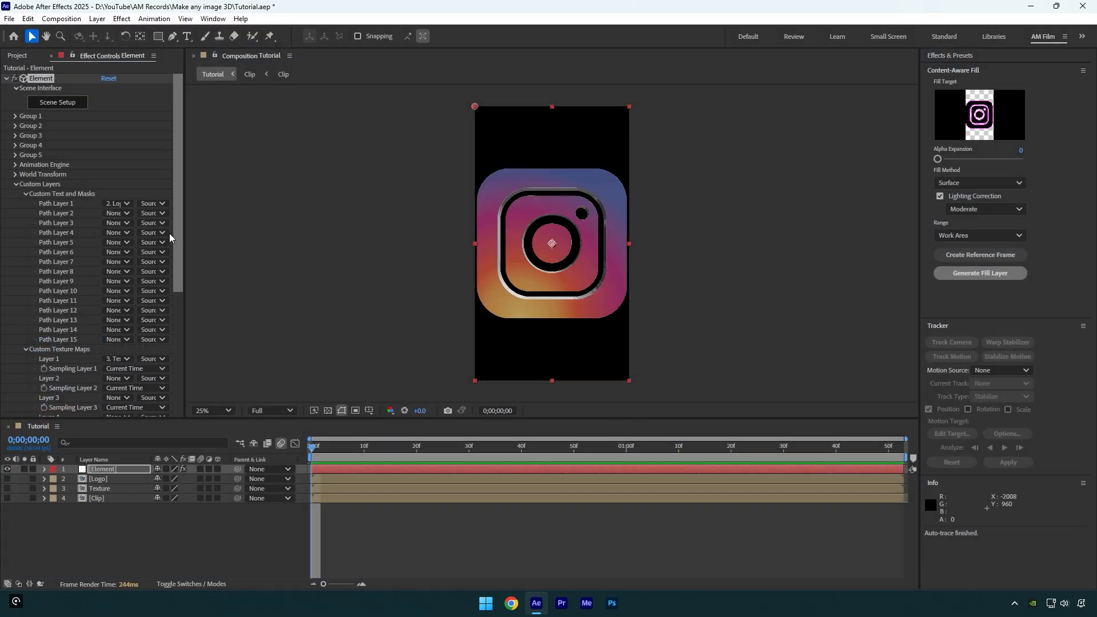
- Set Group 1's Particle Replicator Particle Size to 10 to shrink the 3D logo
{"action": "left_click", "coordinate": [15, 116]}
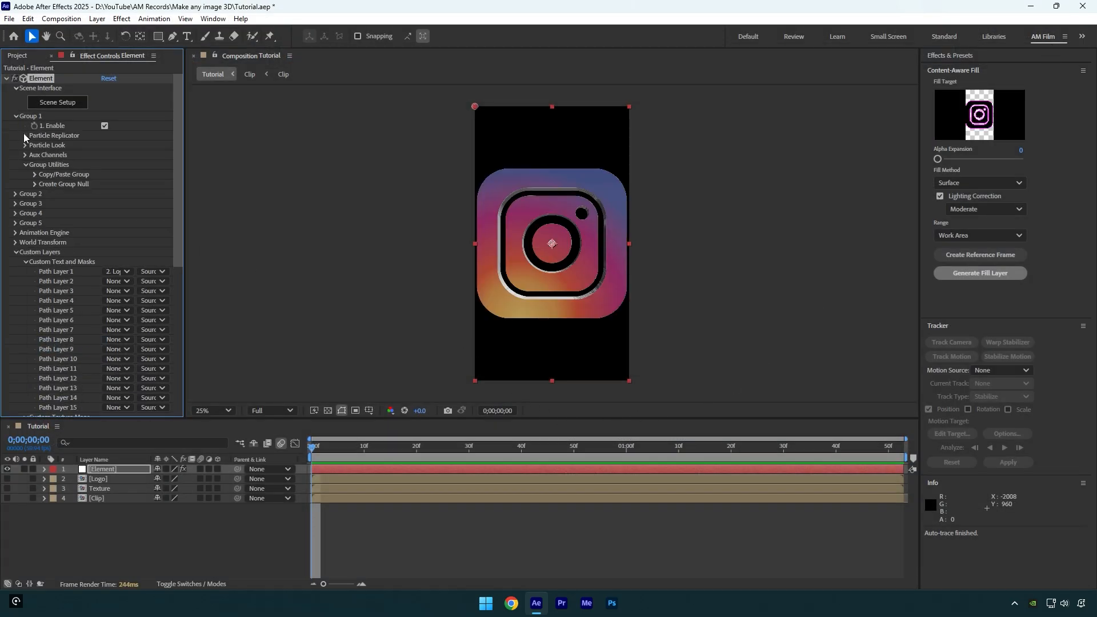
{"action": "left_click", "coordinate": [25, 135]}
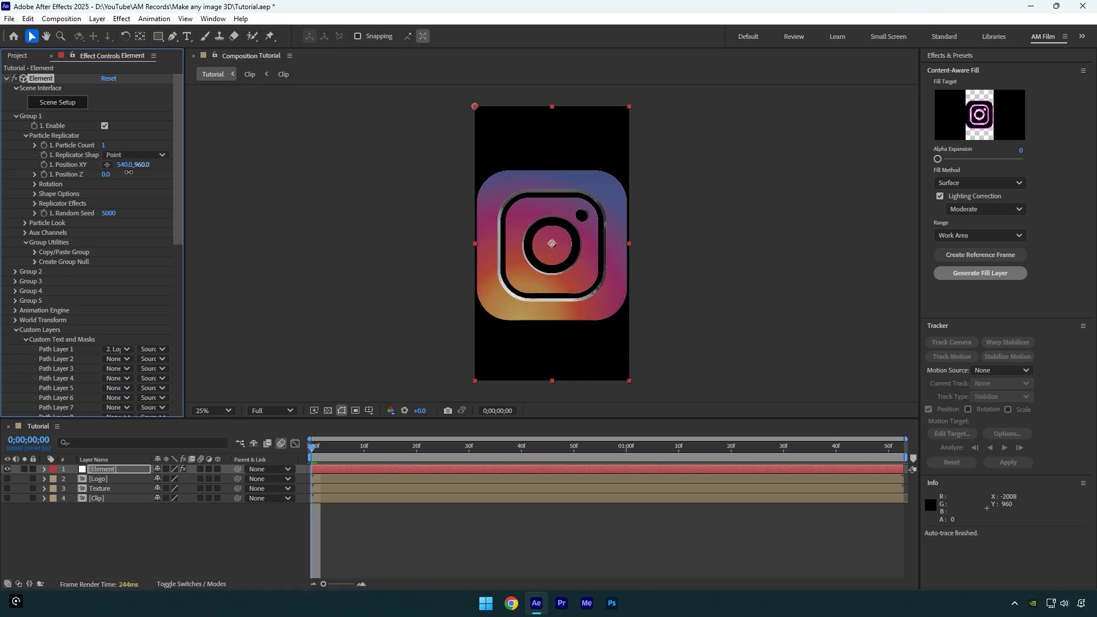
{"action": "left_click", "coordinate": [27, 184]}
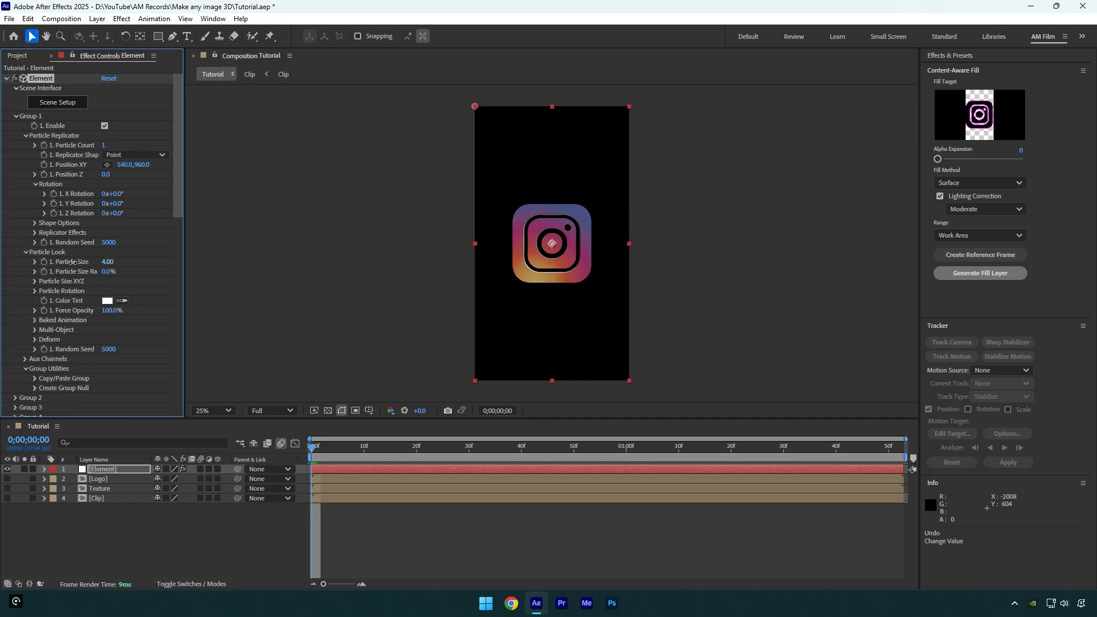
{"action": "type", "text": "10.00"}
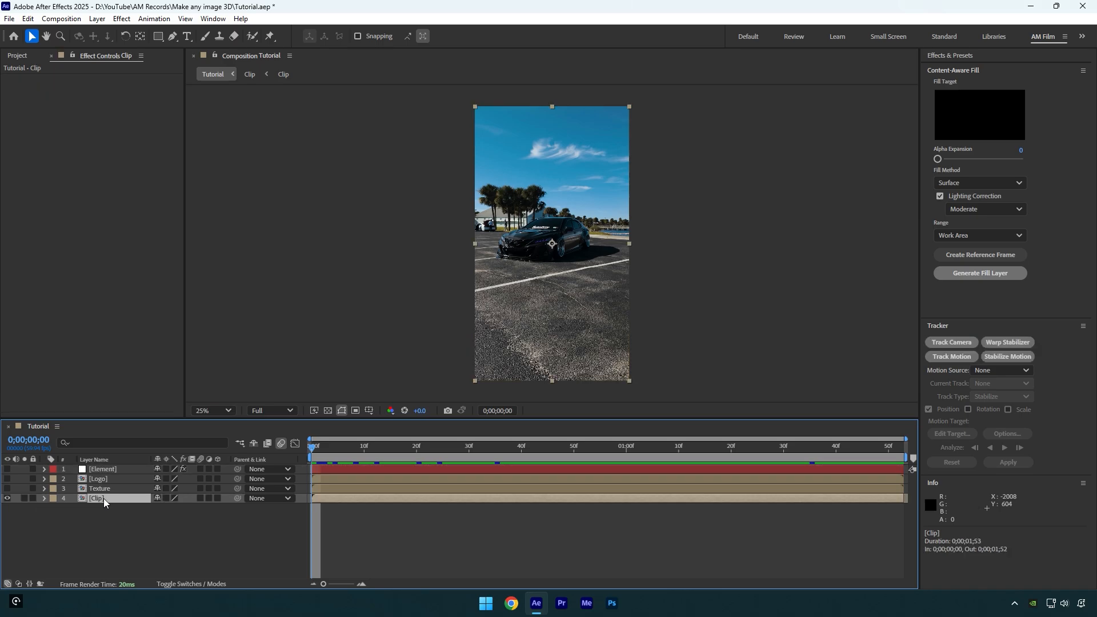
- Track Camera on the Clip layer and create a solid and camera from ground track points
{"action": "left_click", "coordinate": [951, 342]}
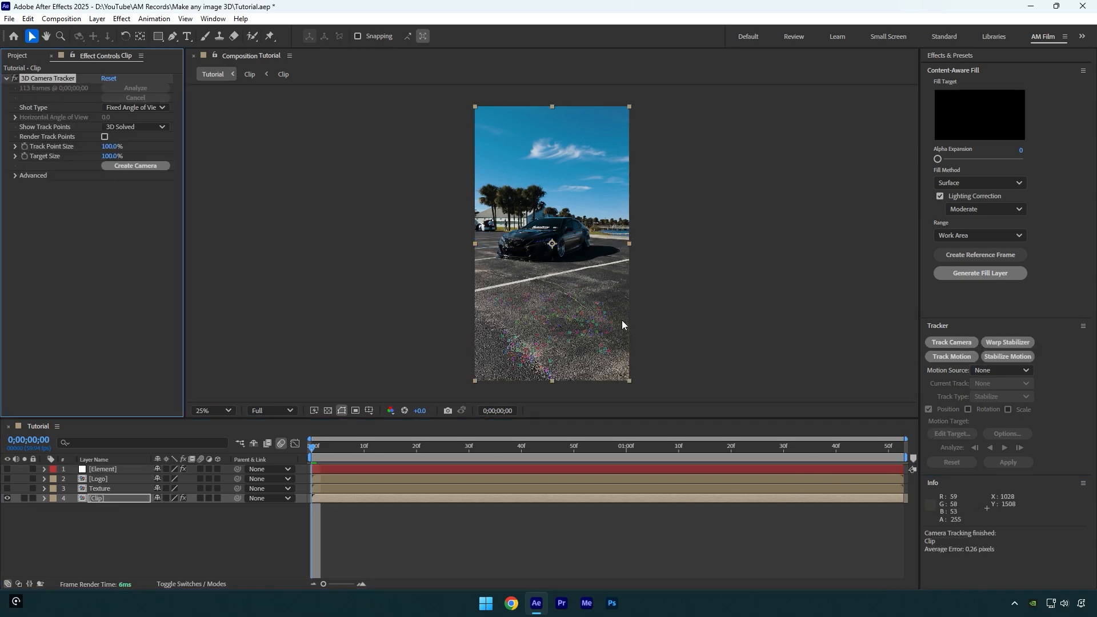
{"action": "right_click", "coordinate": [532, 343]}
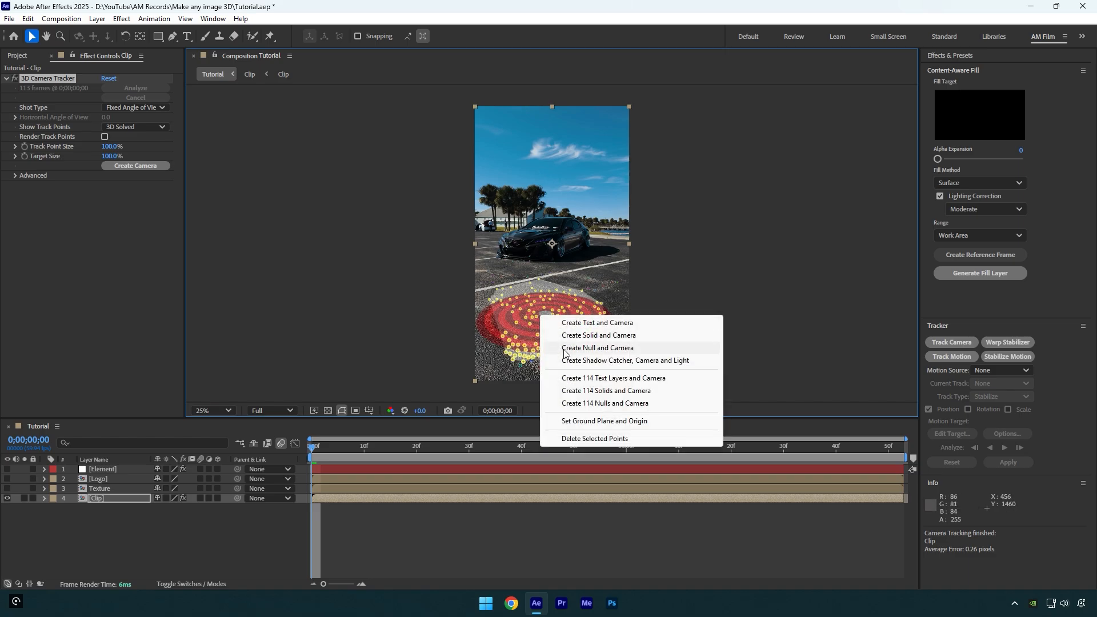
{"action": "mouse_move", "coordinate": [587, 423]}
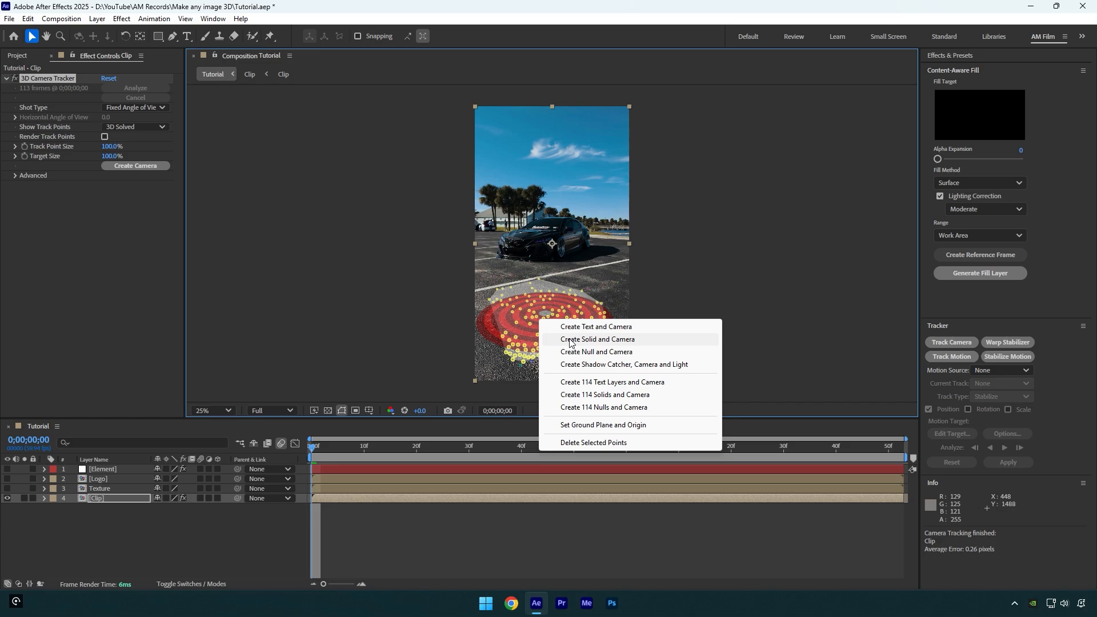
{"action": "left_click", "coordinate": [597, 340]}
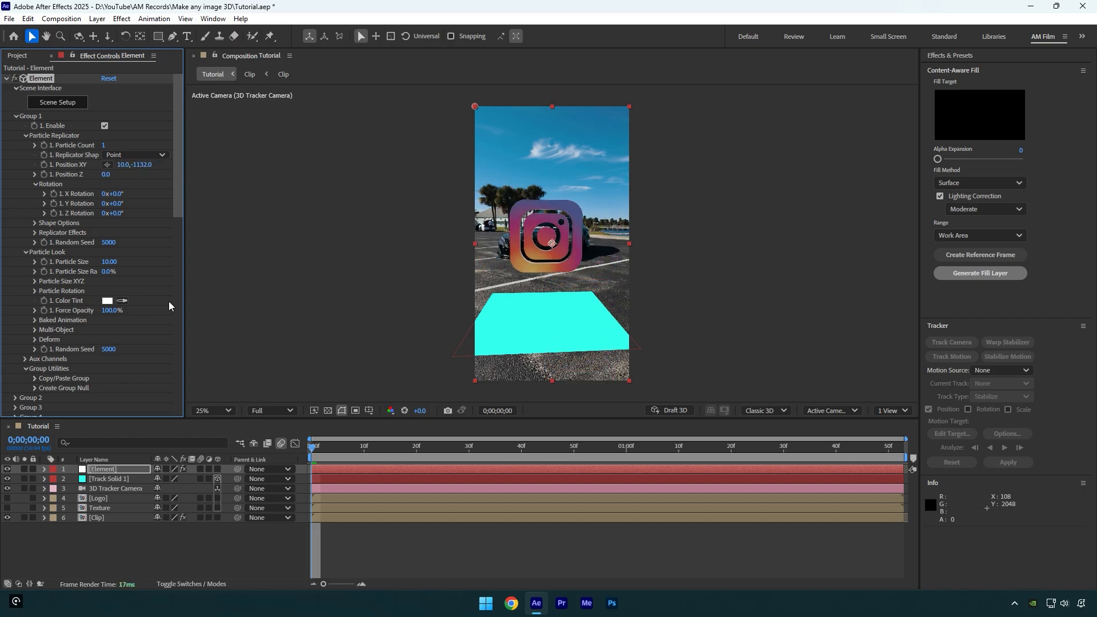
- Scrub to later frames to check how the logo sits in the tracked footage
{"action": "left_click", "coordinate": [495, 446]}
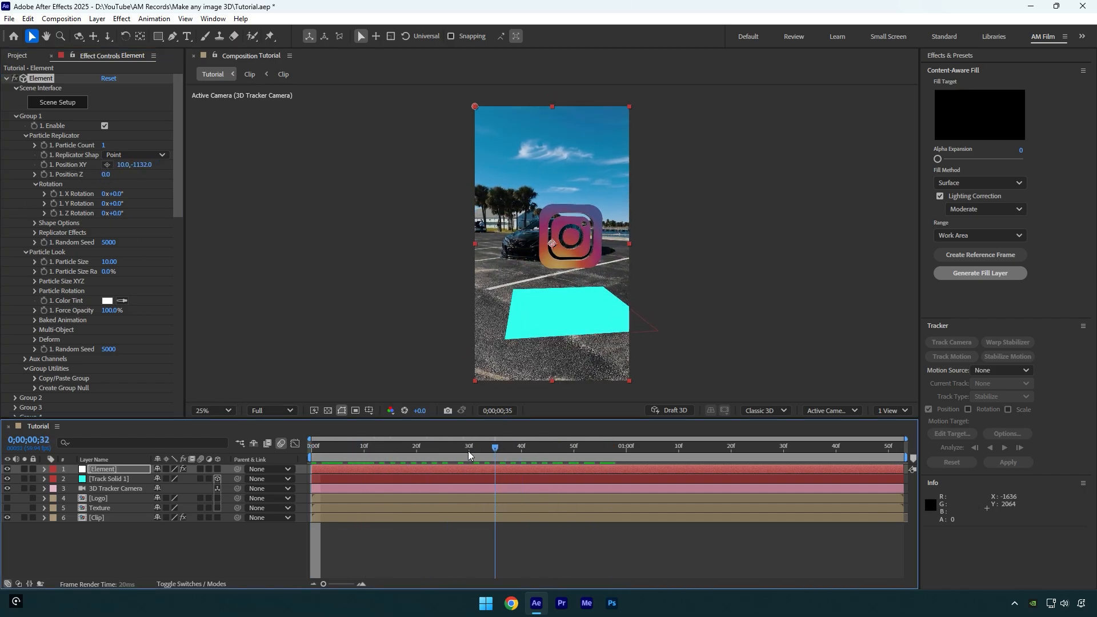
{"action": "left_click", "coordinate": [845, 446]}
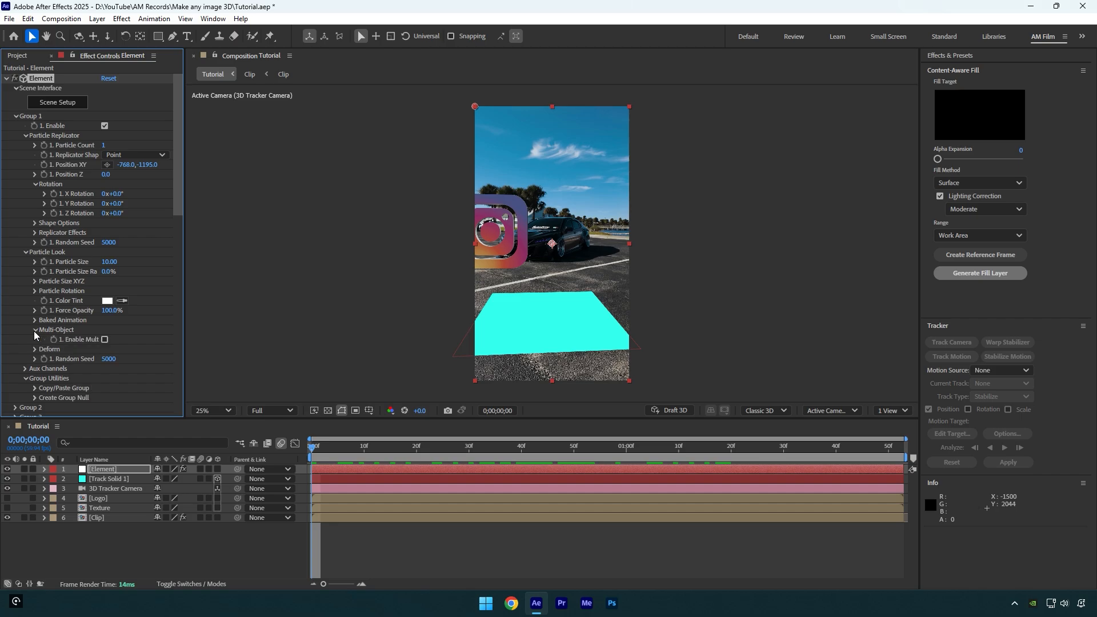
{"action": "mouse_move", "coordinate": [70, 350]}
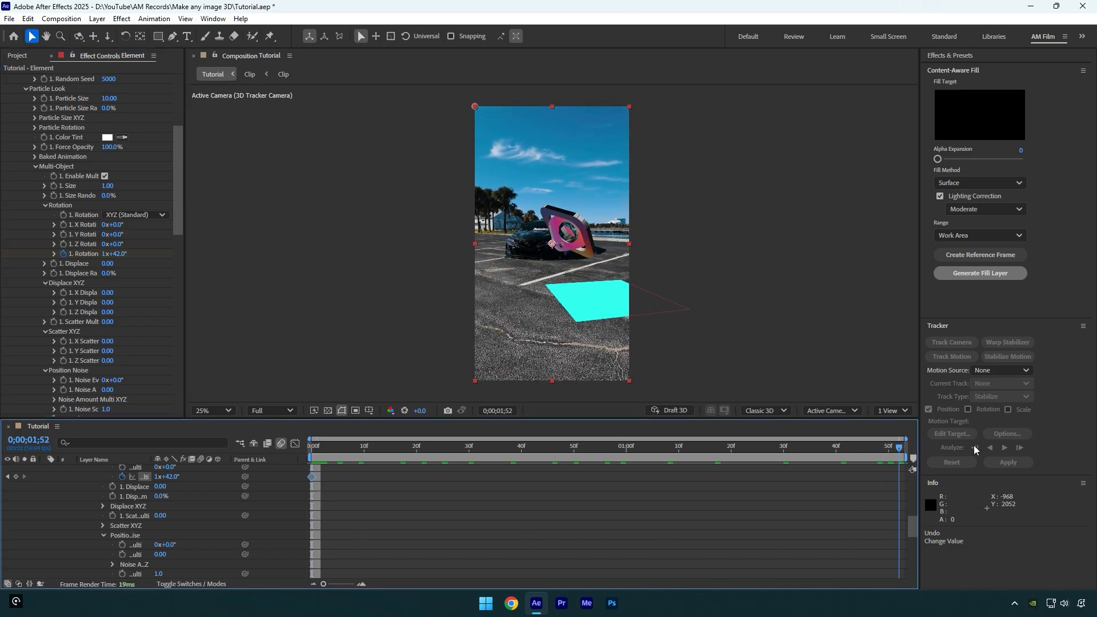
- Keyframe Multi-Object rotation for the logo and preview the spin near the clip's end
{"action": "right_click", "coordinate": [112, 254]}
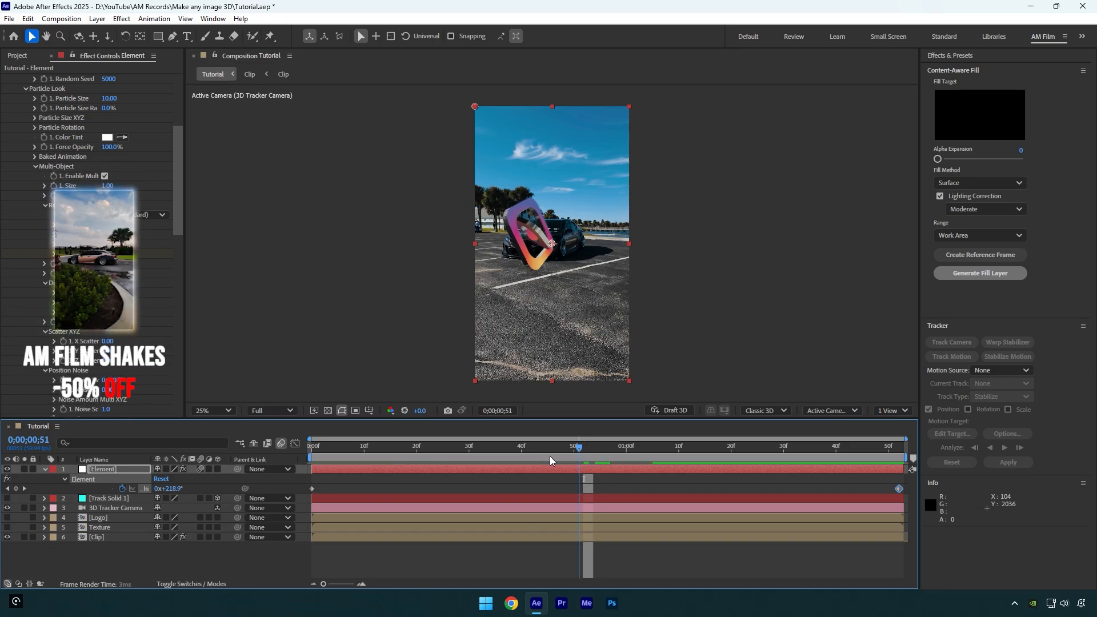
{"action": "left_click", "coordinate": [856, 447]}
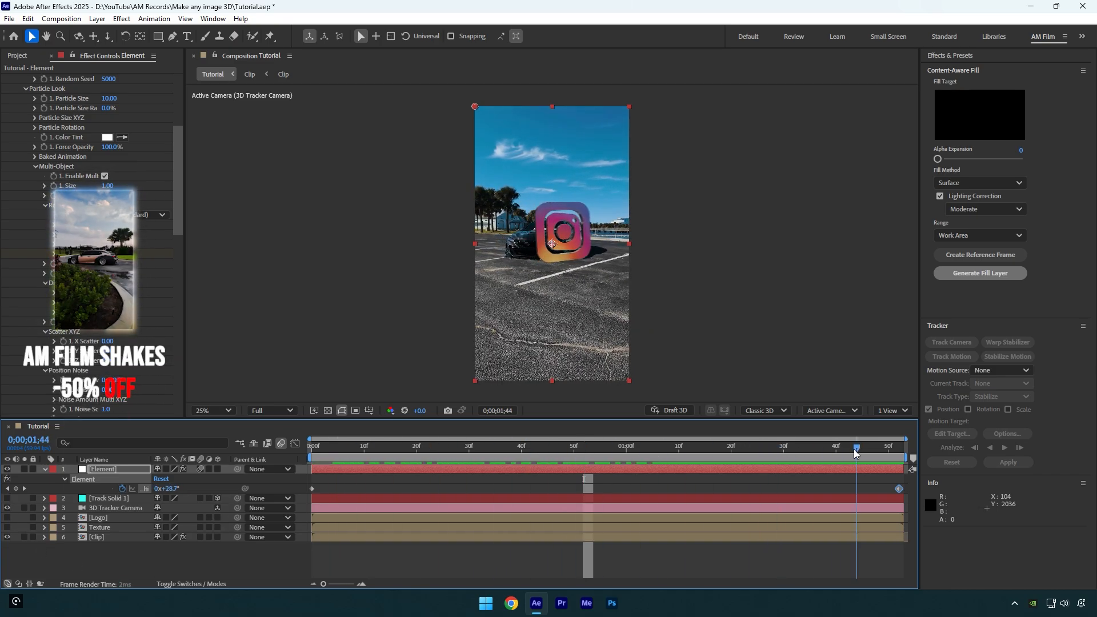